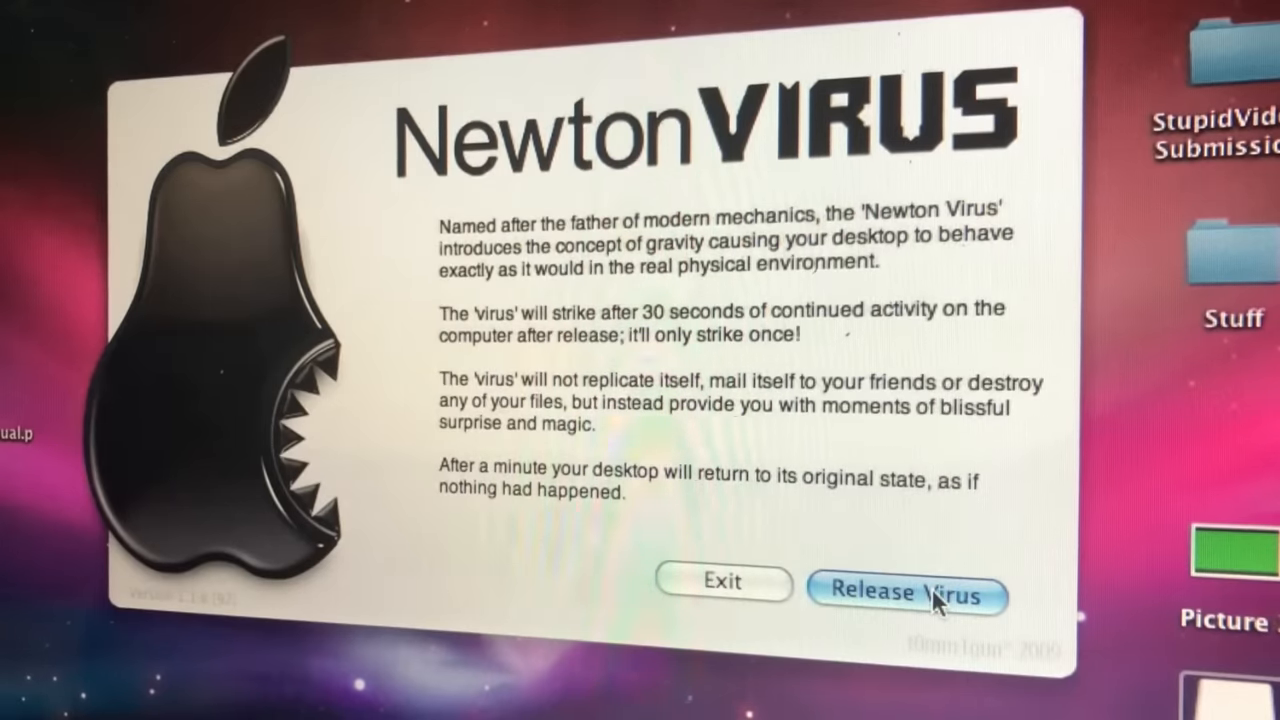
Exit the Newton Virus intro dialog without releasing the virus.
left_click(903, 589)
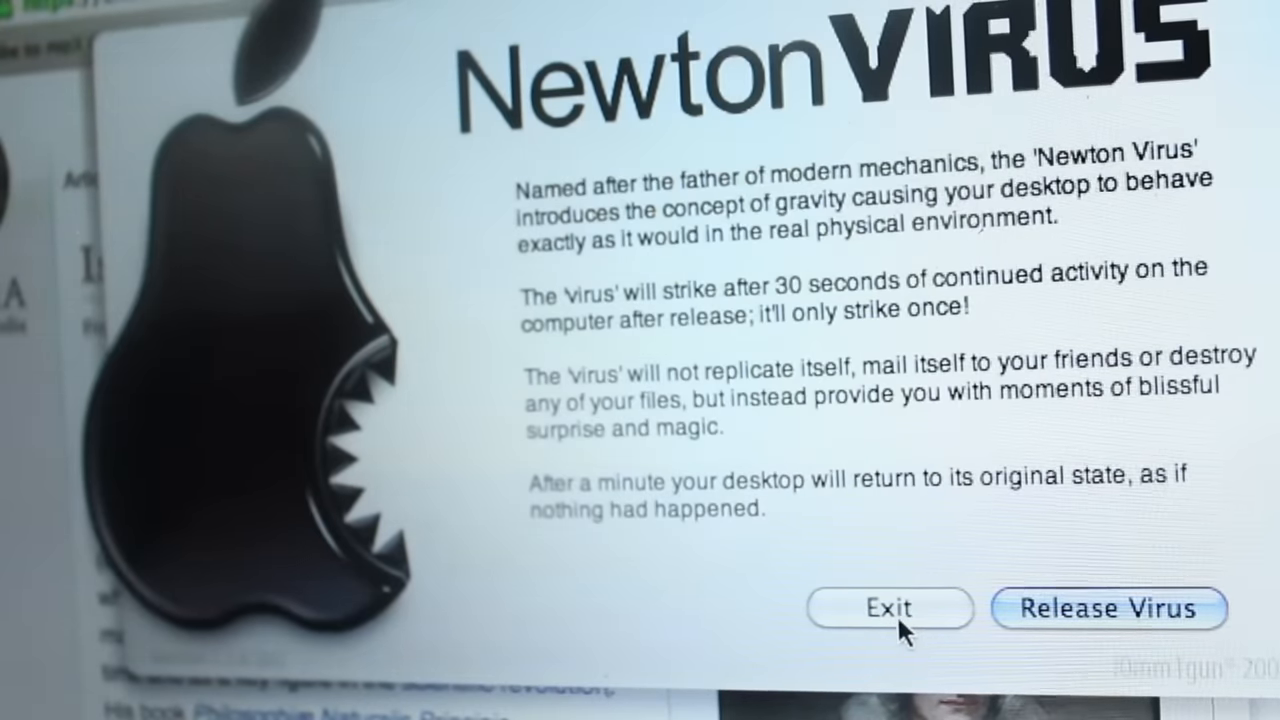
left_click(888, 607)
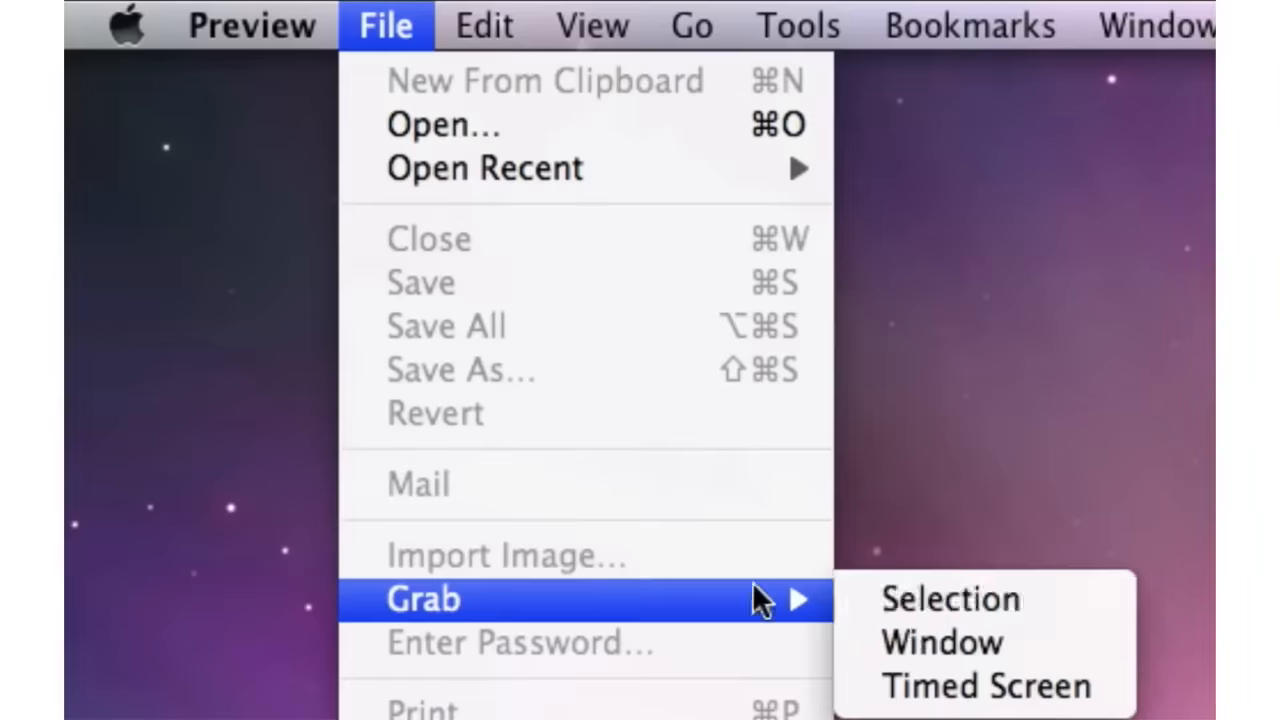
Start a Grab Window capture and sweep the camera cursor across the desktop icons.
left_click(940, 642)
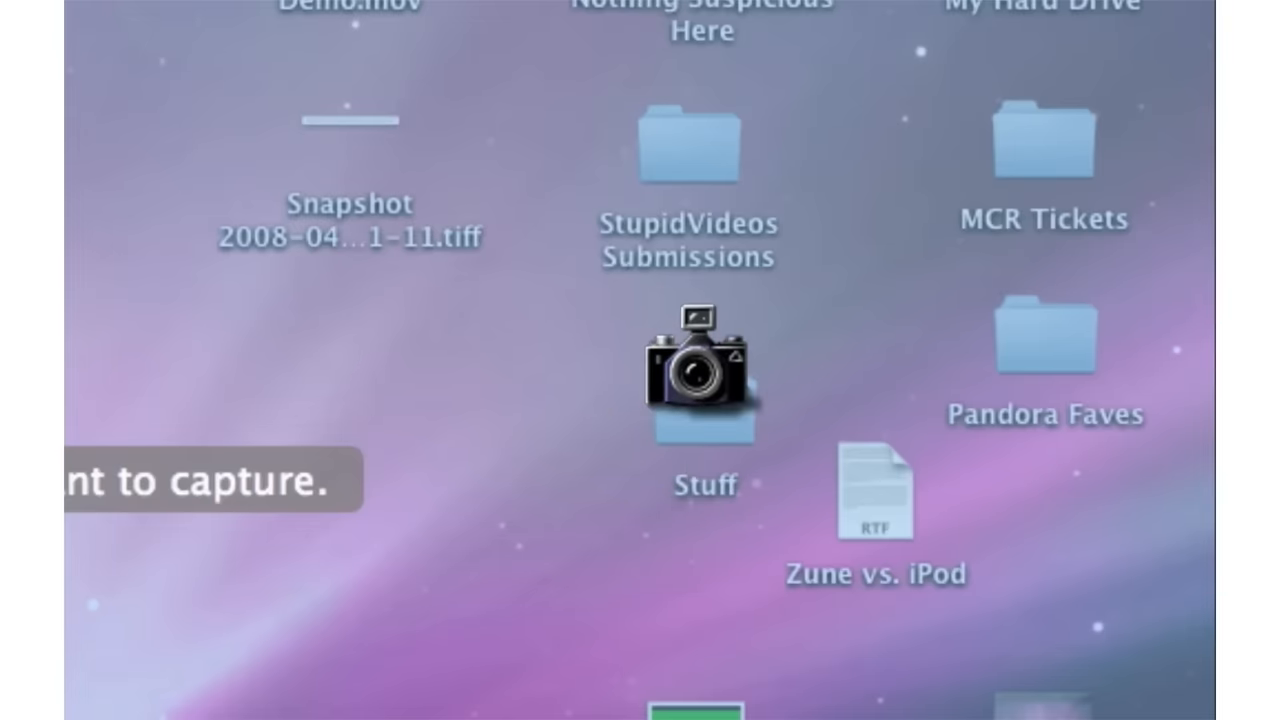
left_click_drag(690, 370, 535, 500)
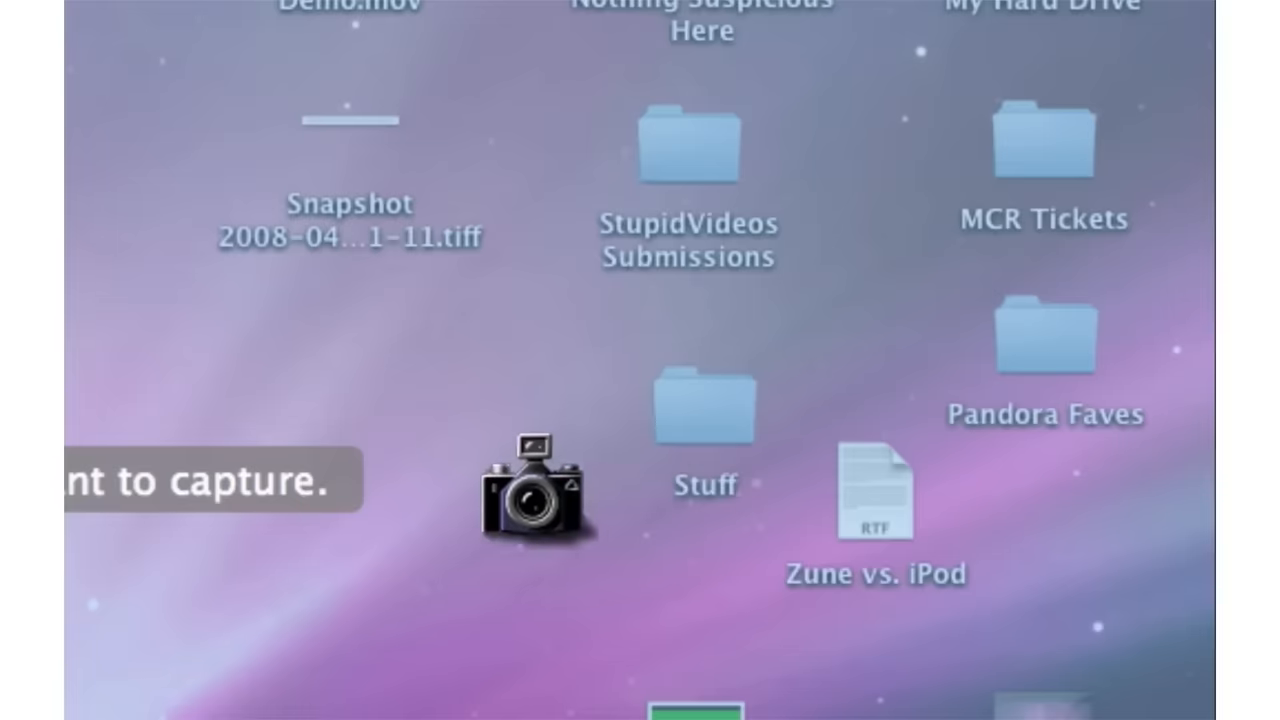
left_click_drag(535, 495, 740, 350)
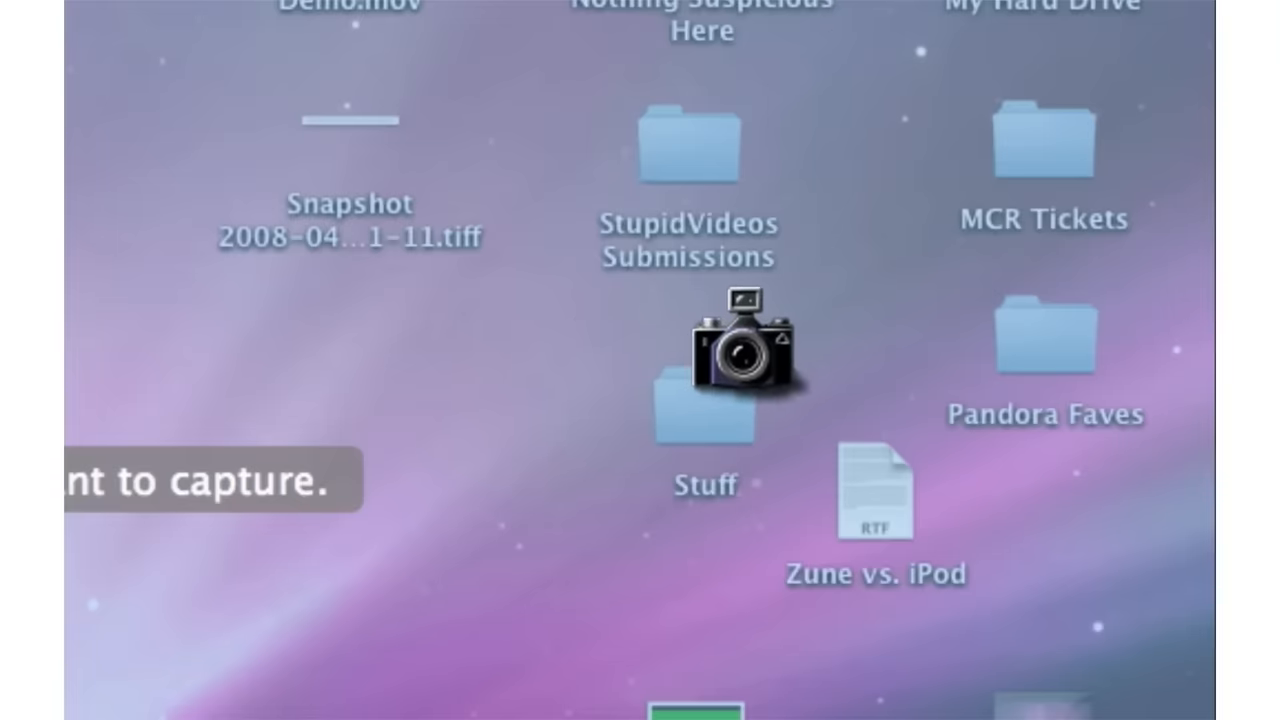